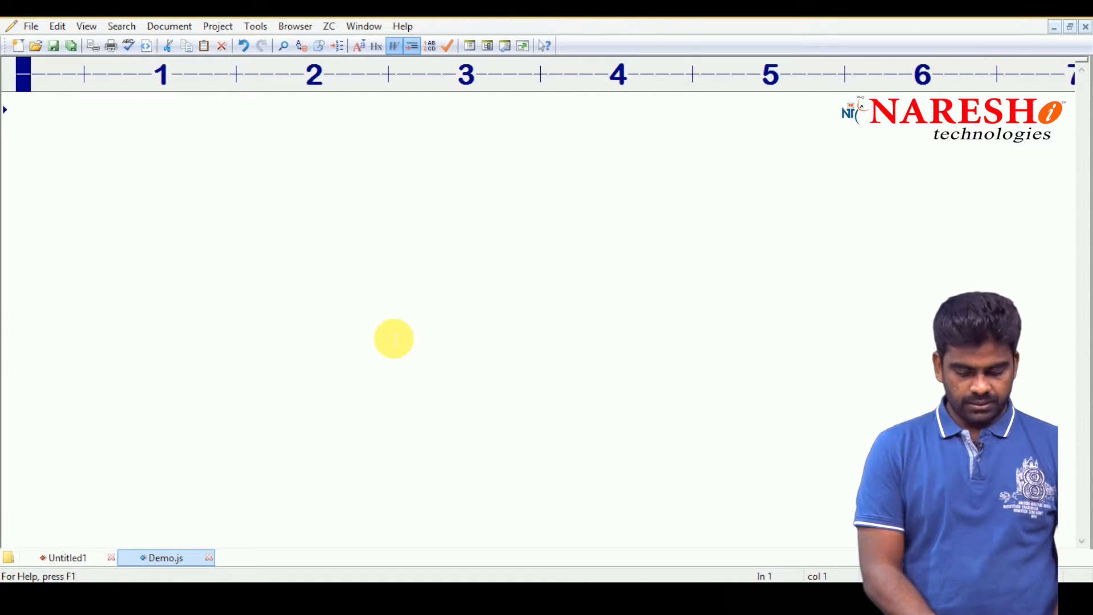
Write class Demo with constructor(x) assigning this.a = x
{"action": "type", "text": "class Demo"}
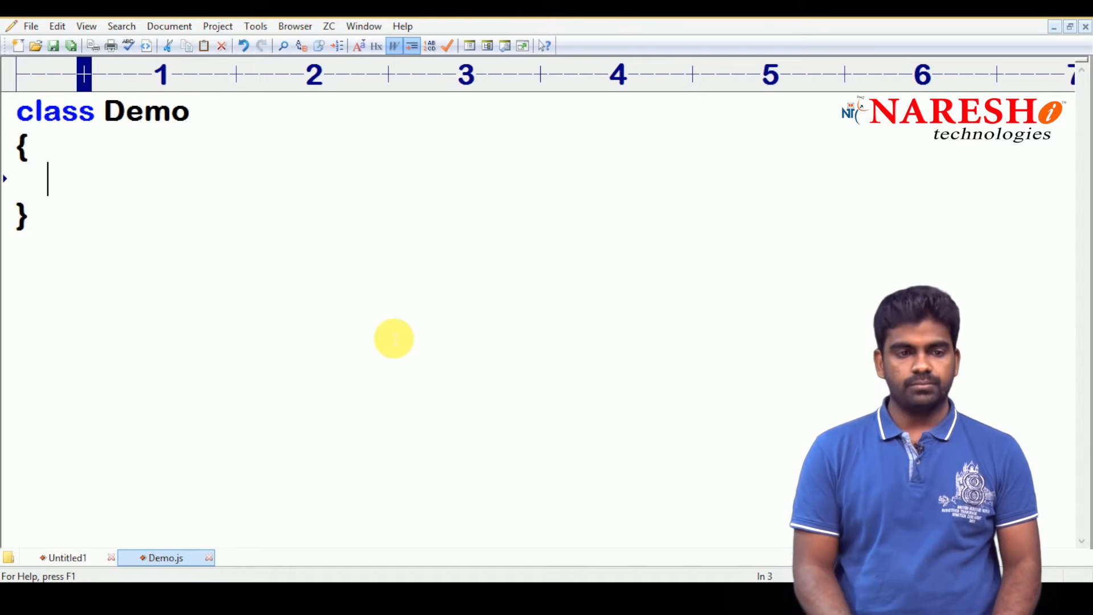
{"action": "type", "text": "constructor("}
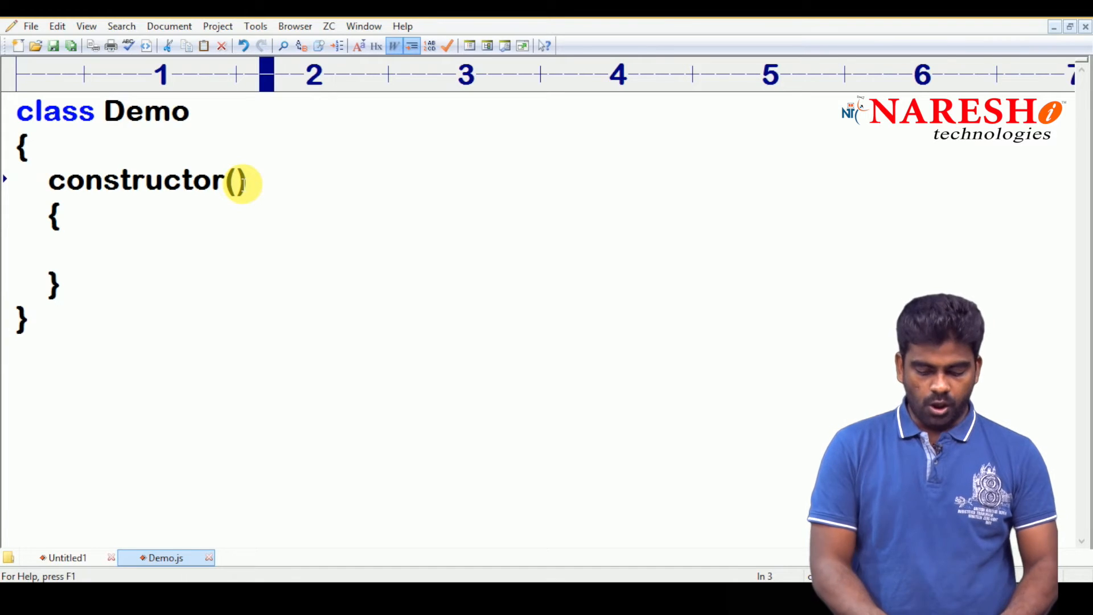
{"action": "type", "text": "x"}
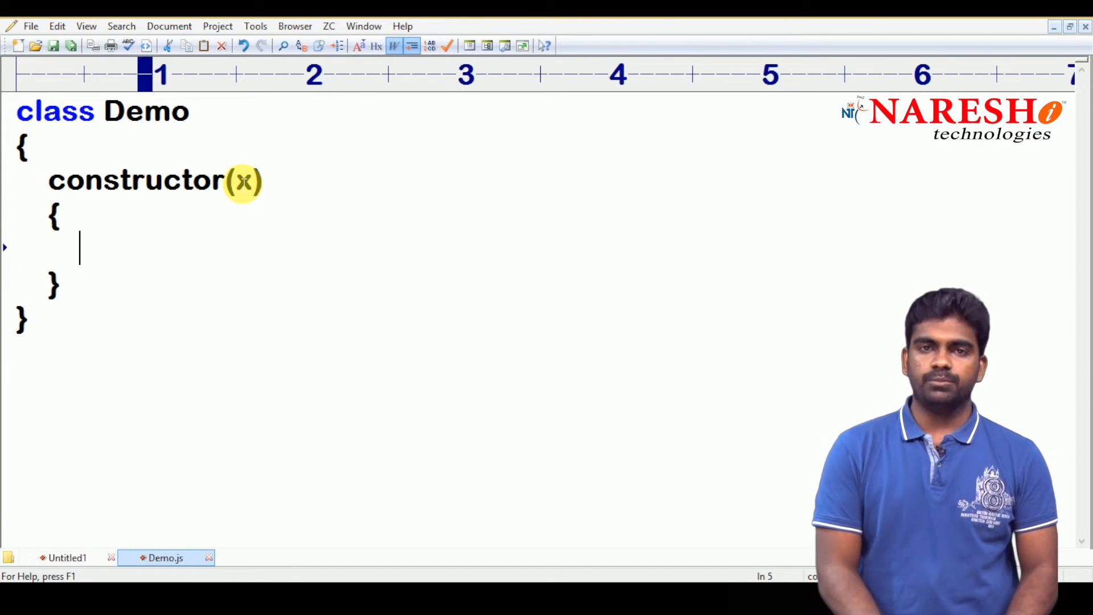
{"action": "type", "text": "this.a = x ;"}
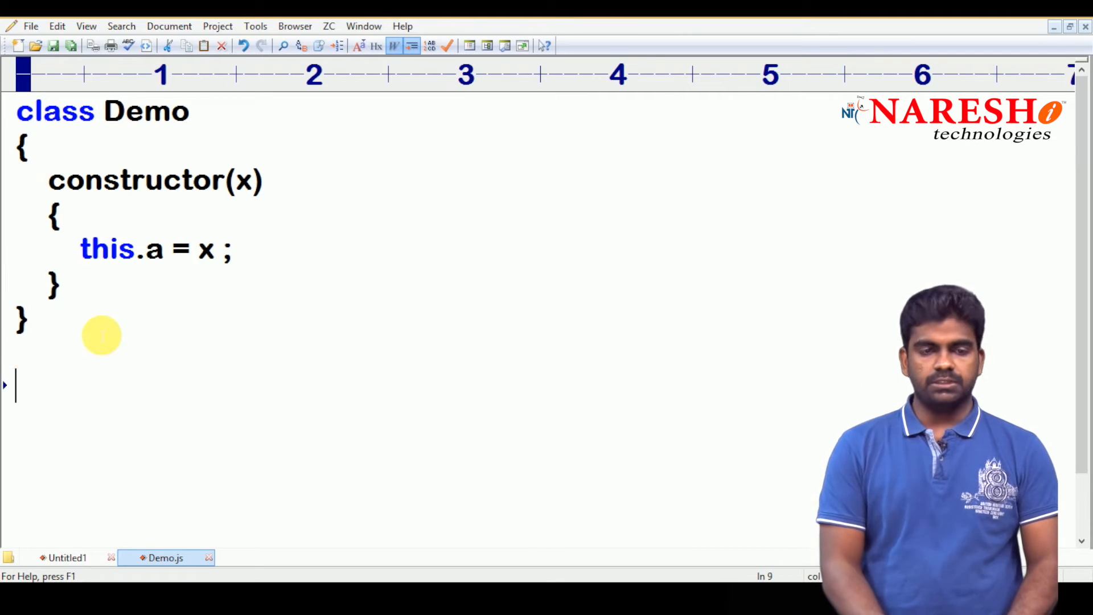
Create d1 = new Demo(10) and d2 = new Demo(20) below the class
{"action": "type", "text": "d1"}
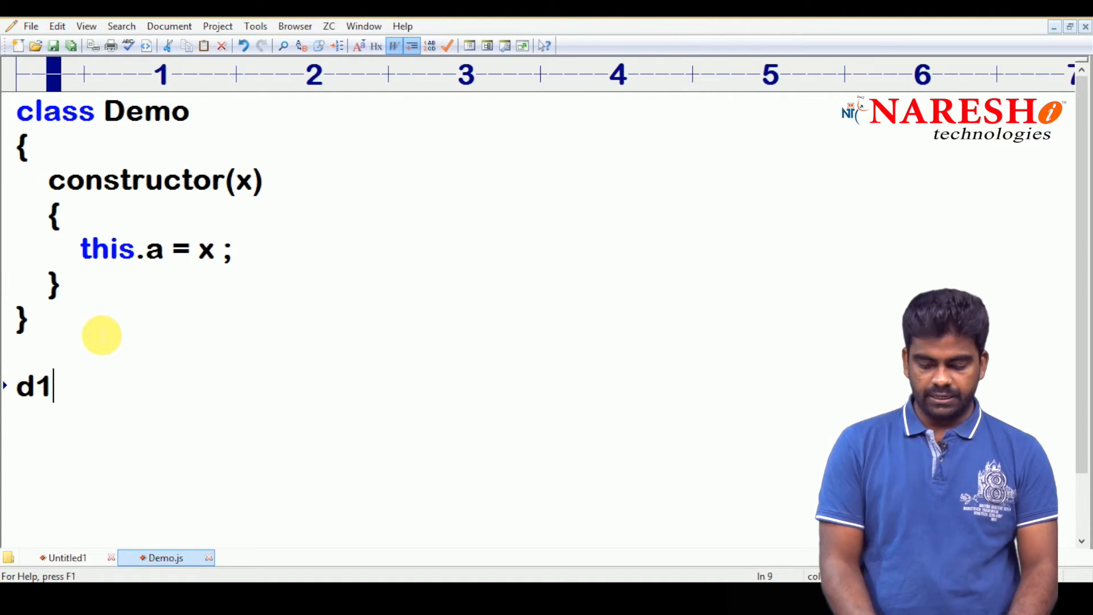
{"action": "type", "text": "= new D"}
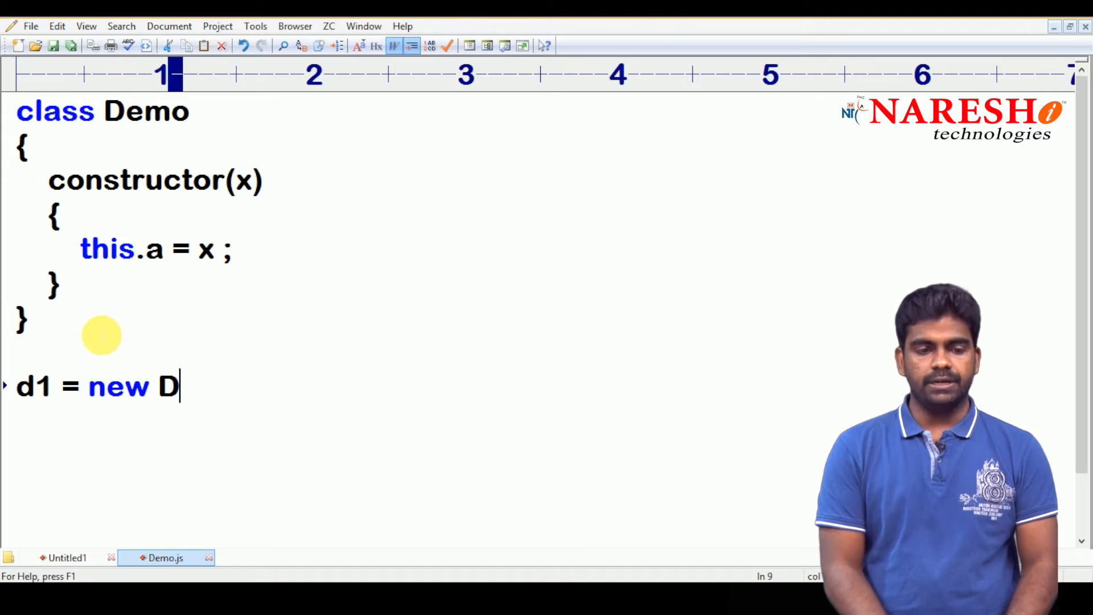
{"action": "type", "text": "emo(10);"}
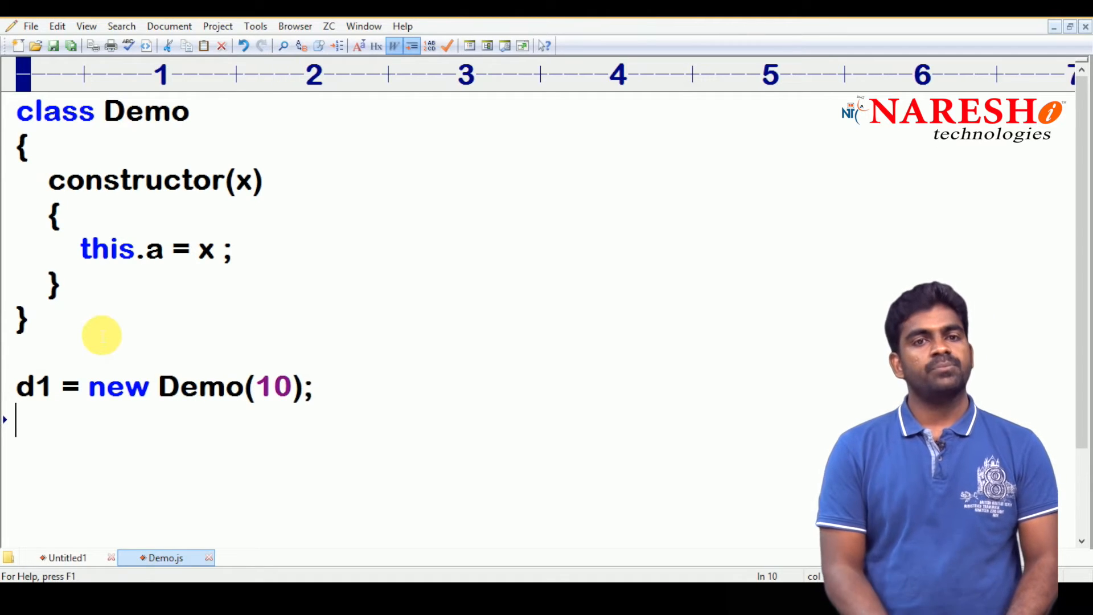
{"action": "type", "text": "d2 = new"}
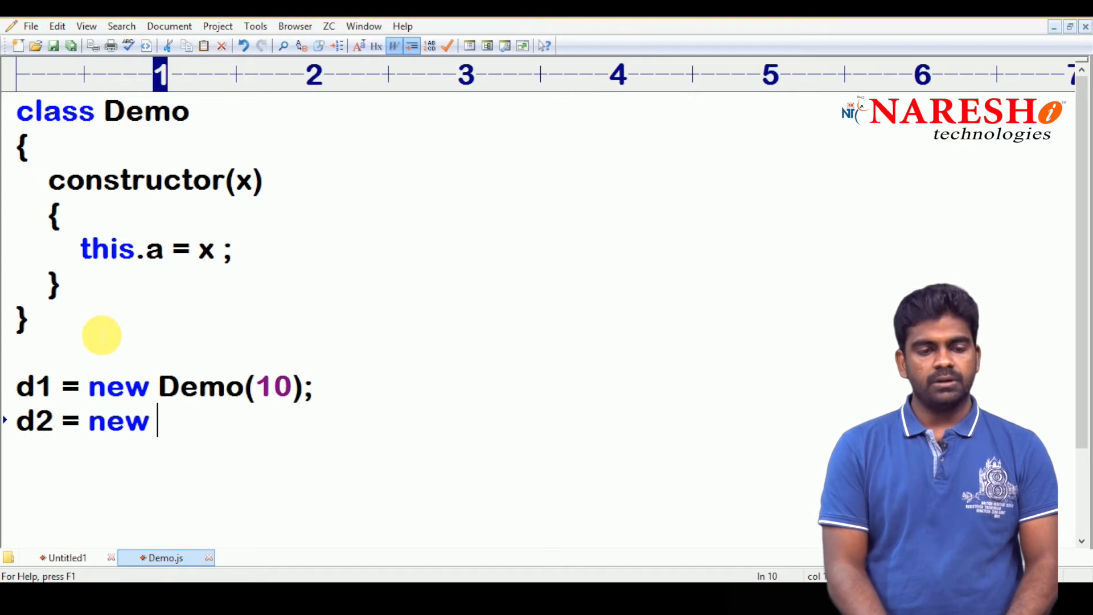
{"action": "type", "text": "Demo(20"}
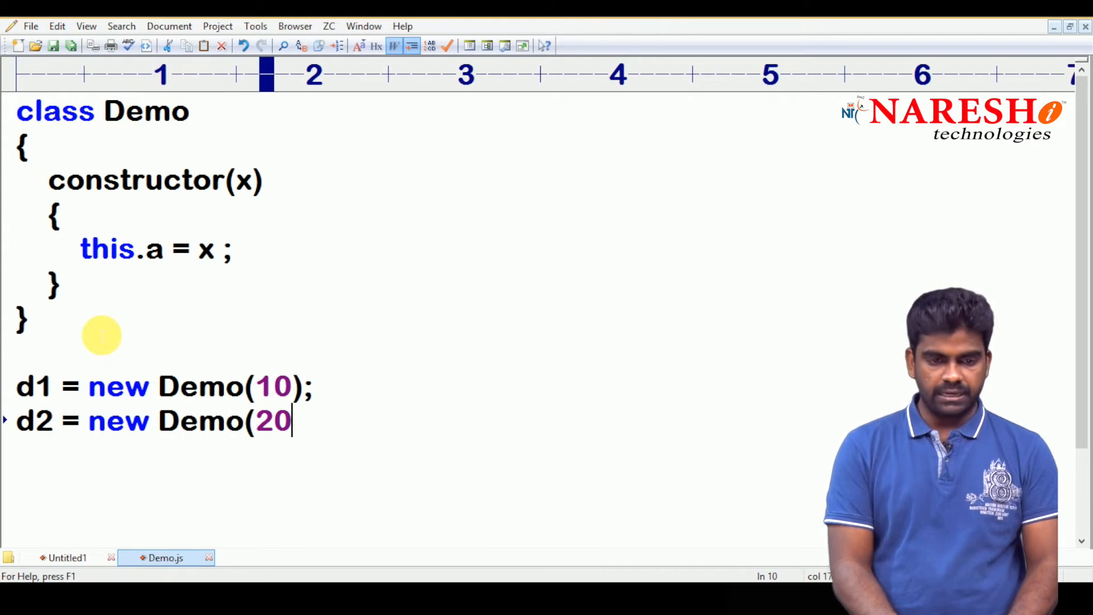
{"action": "type", "text": ");"}
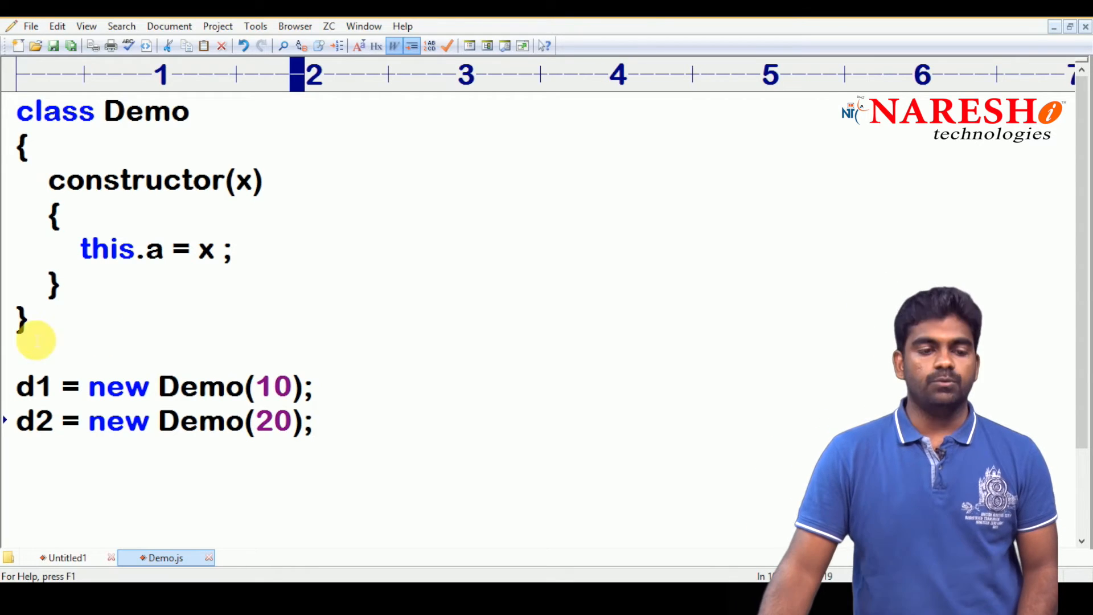
{"action": "double_click", "coordinate": [33, 420]}
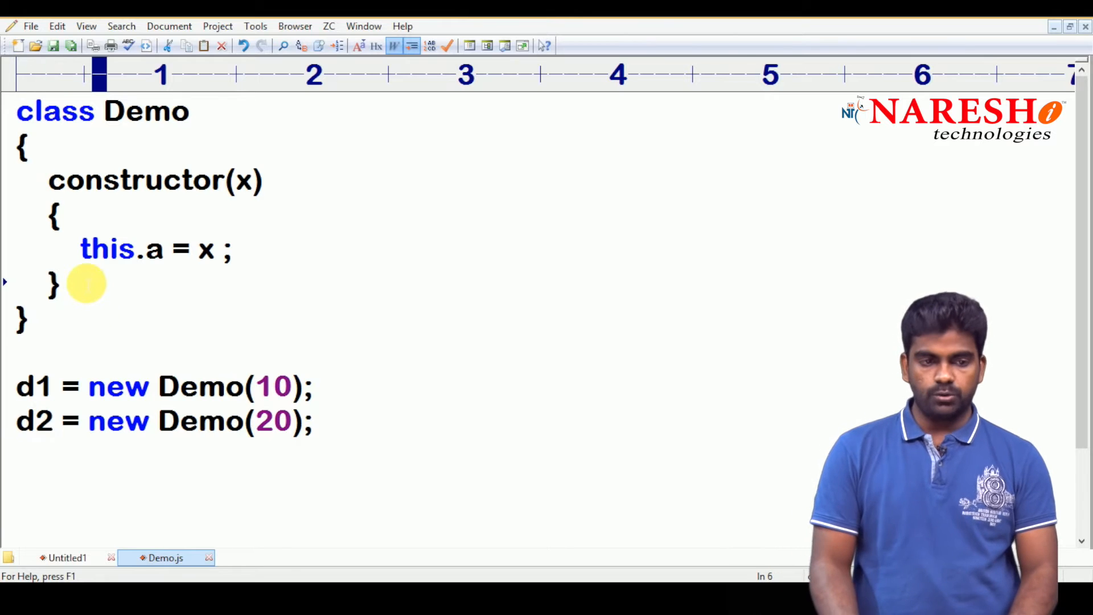
Add a display() method whose body begins console.log(, removing stray quotes
{"action": "type", "text": "display("}
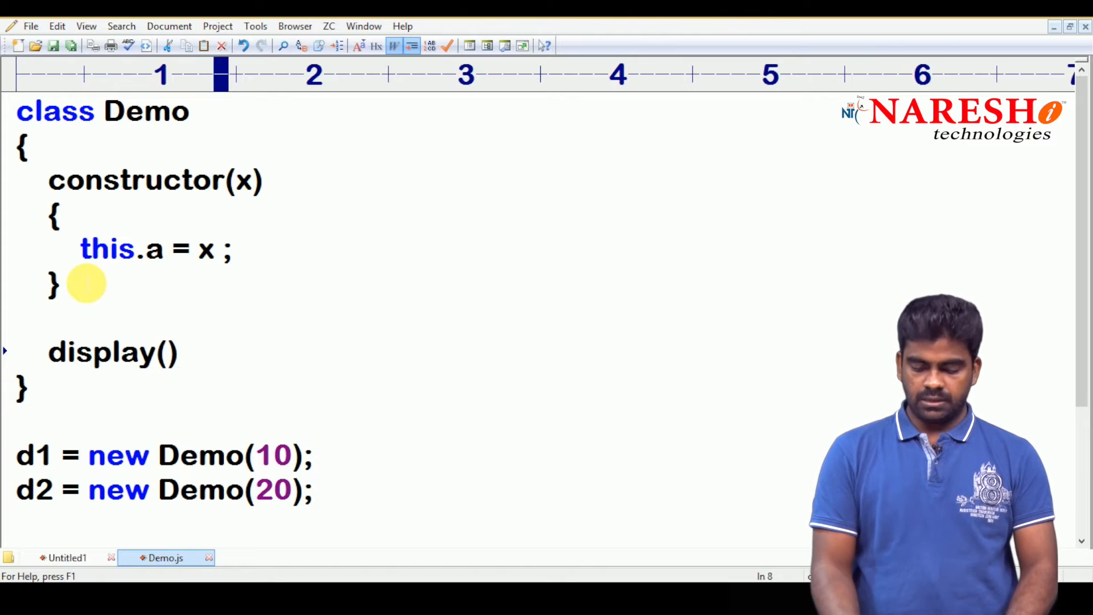
{"action": "type", "text": "{"}
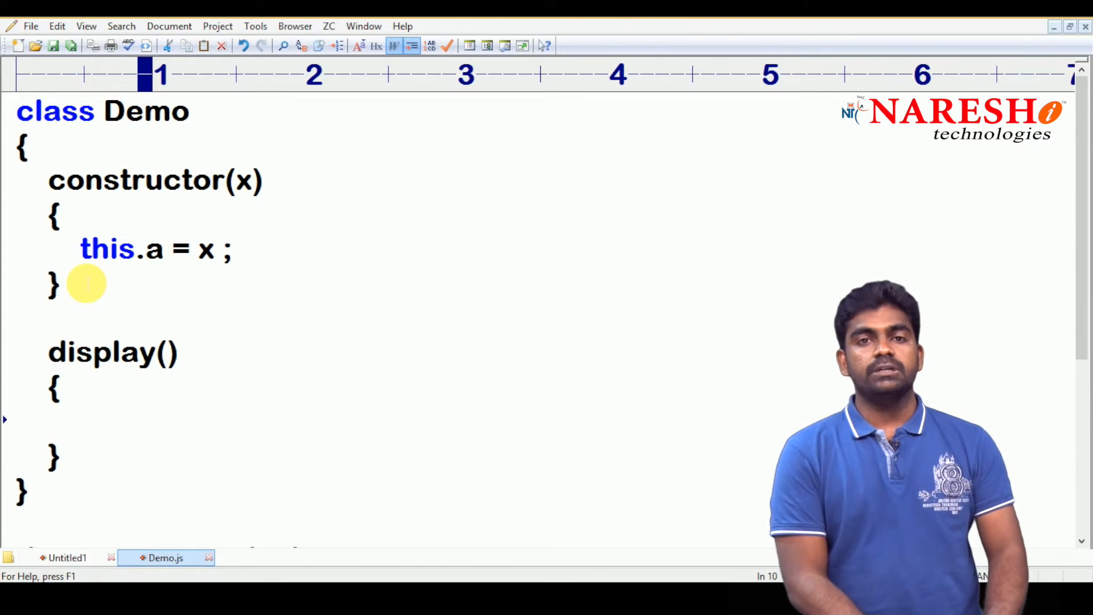
{"action": "type", "text": "con"}
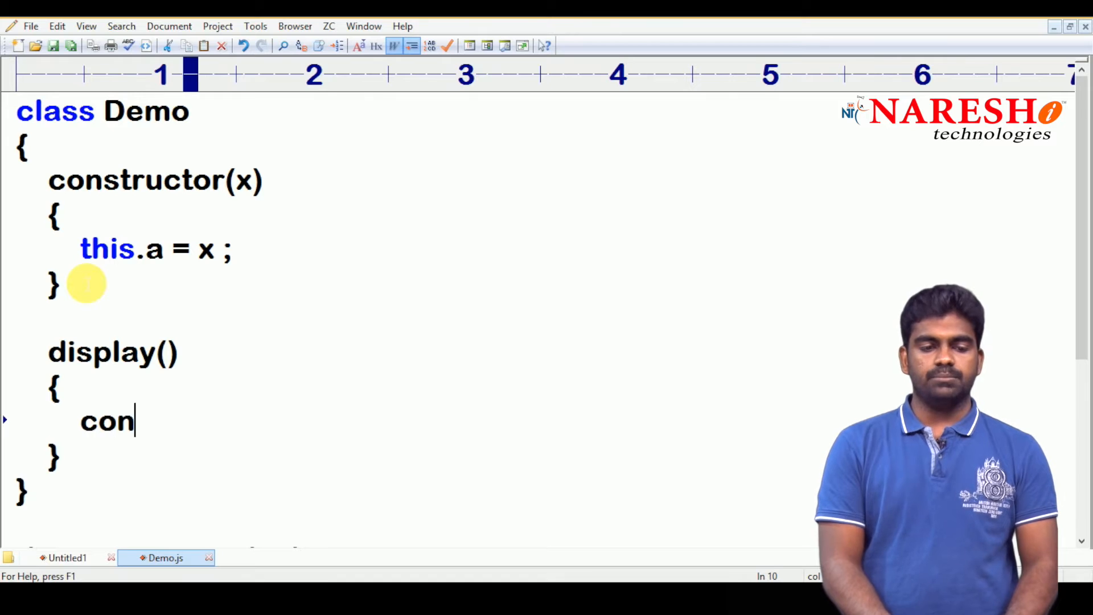
{"action": "type", "text": "sole.log("}
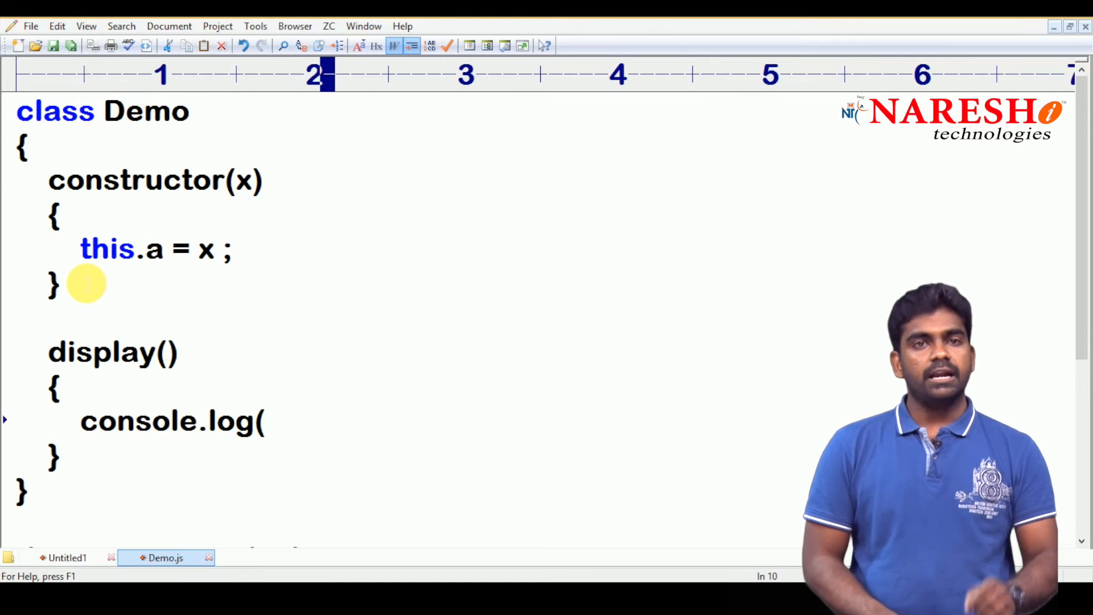
{"action": "type", "text": "\"\""}
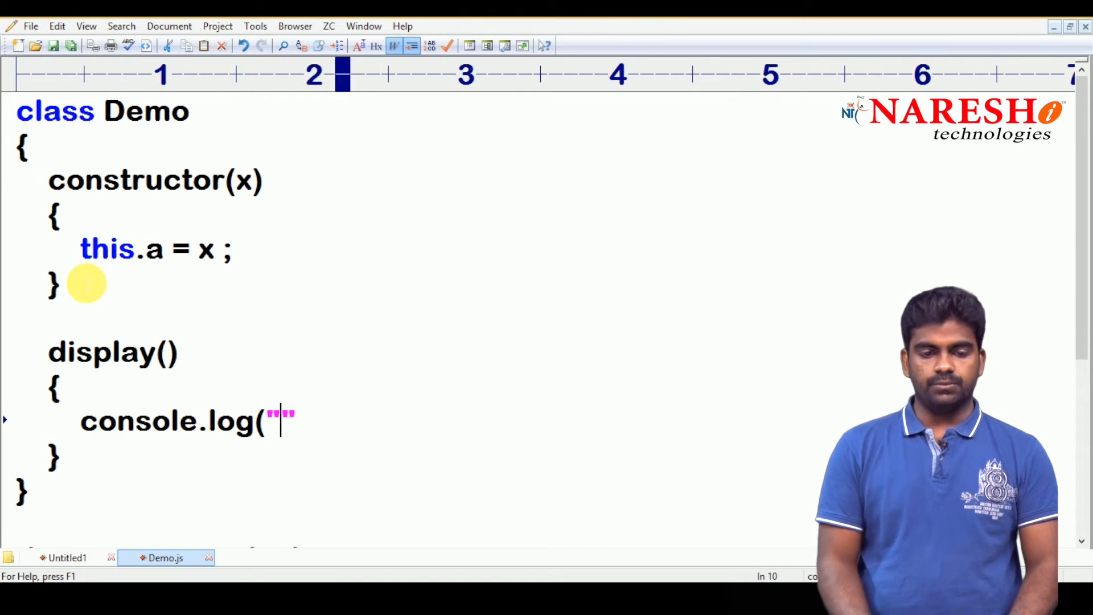
{"action": "key", "text": "Backspace"}
{"action": "type", "text": "d"}
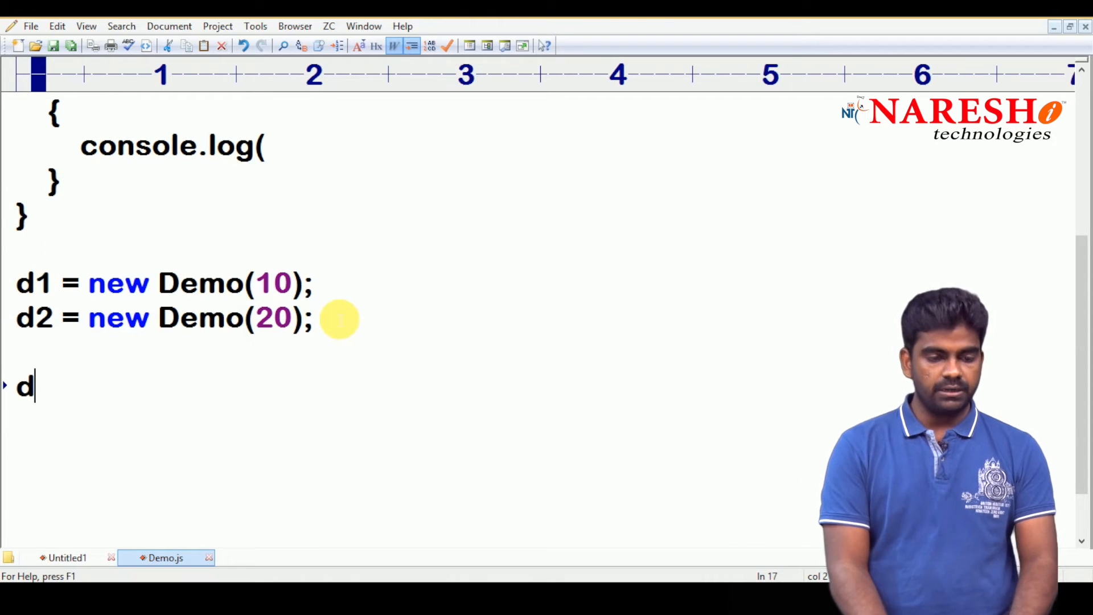
Call d1.display() below the objects and complete console.log(this.a); in display()
{"action": "type", "text": "1.displ"}
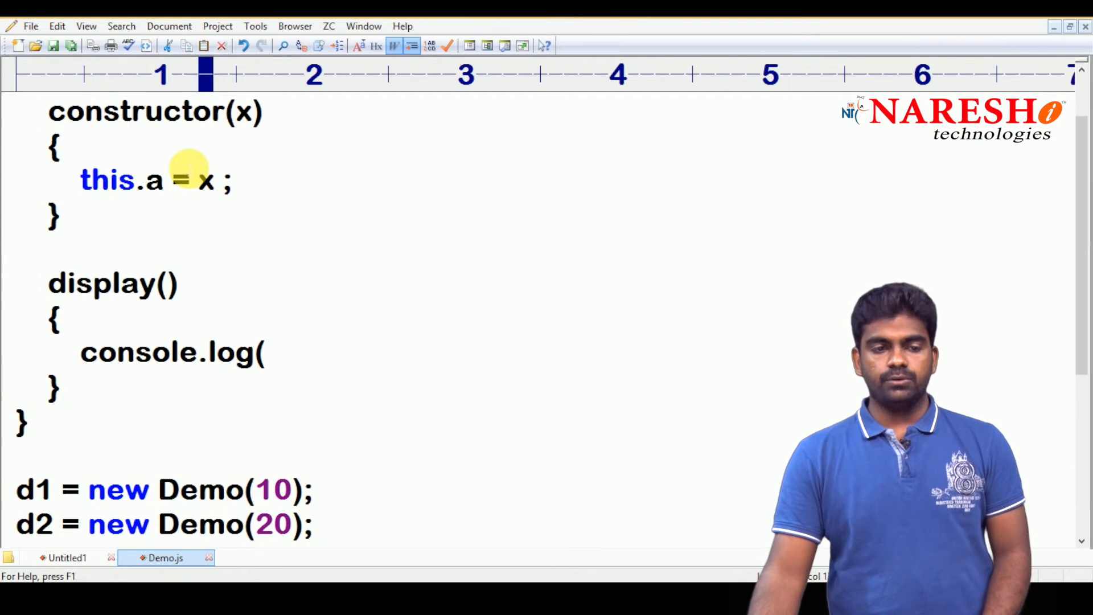
{"action": "double_click", "coordinate": [102, 282]}
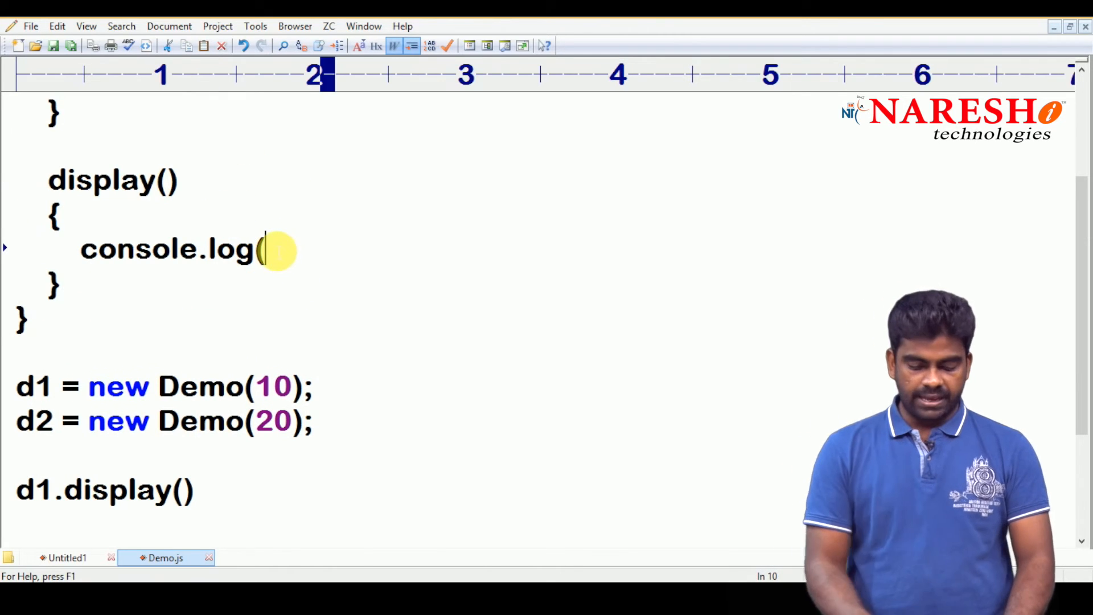
{"action": "type", "text": "this."}
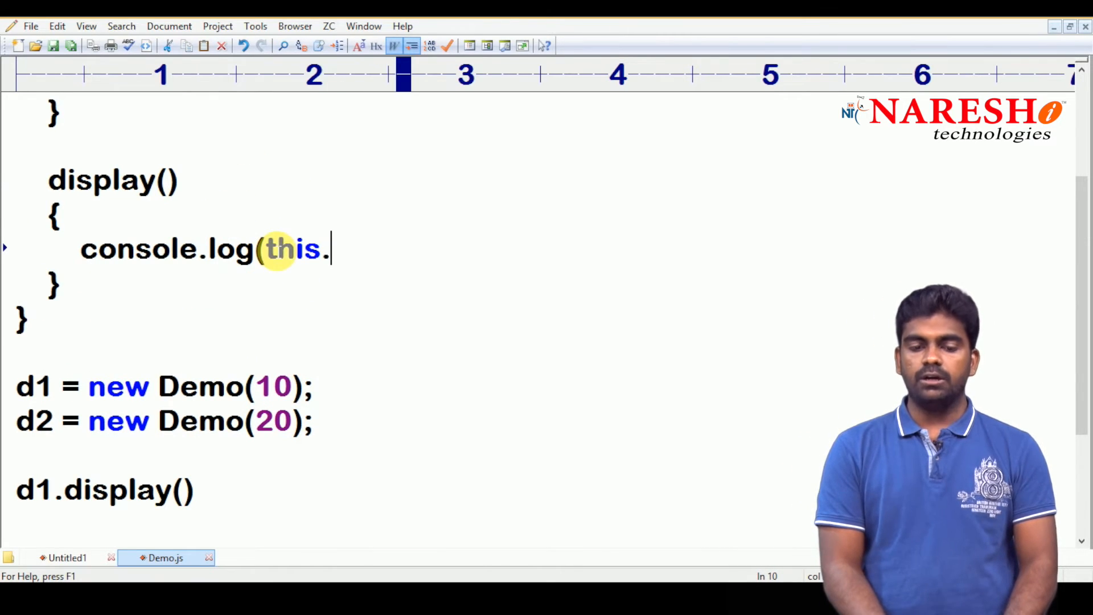
{"action": "type", "text": "a);"}
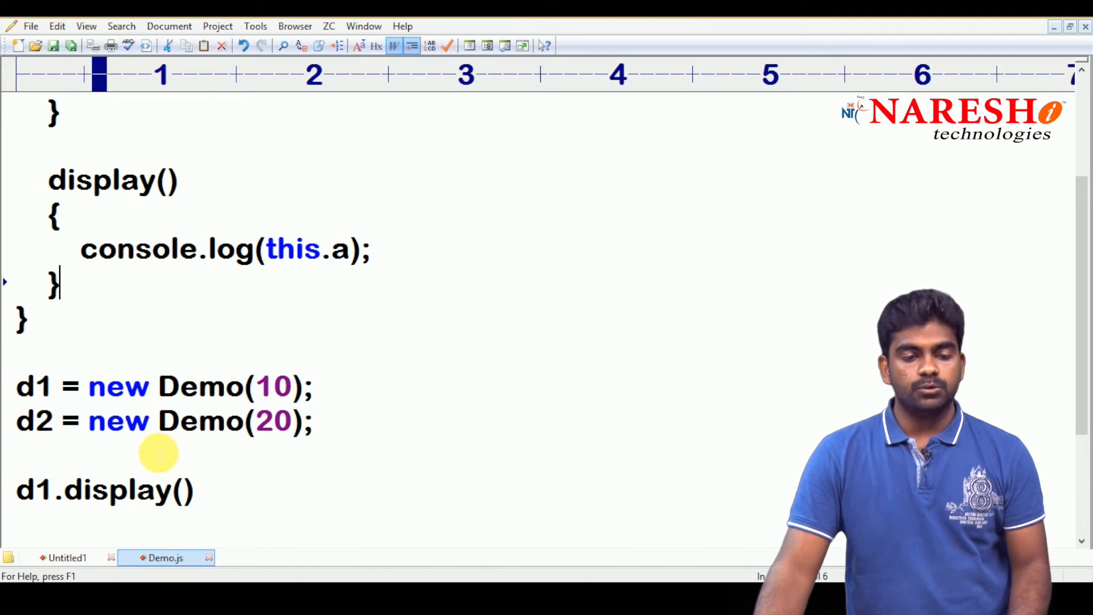
{"action": "type", "text": "d2.displa"}
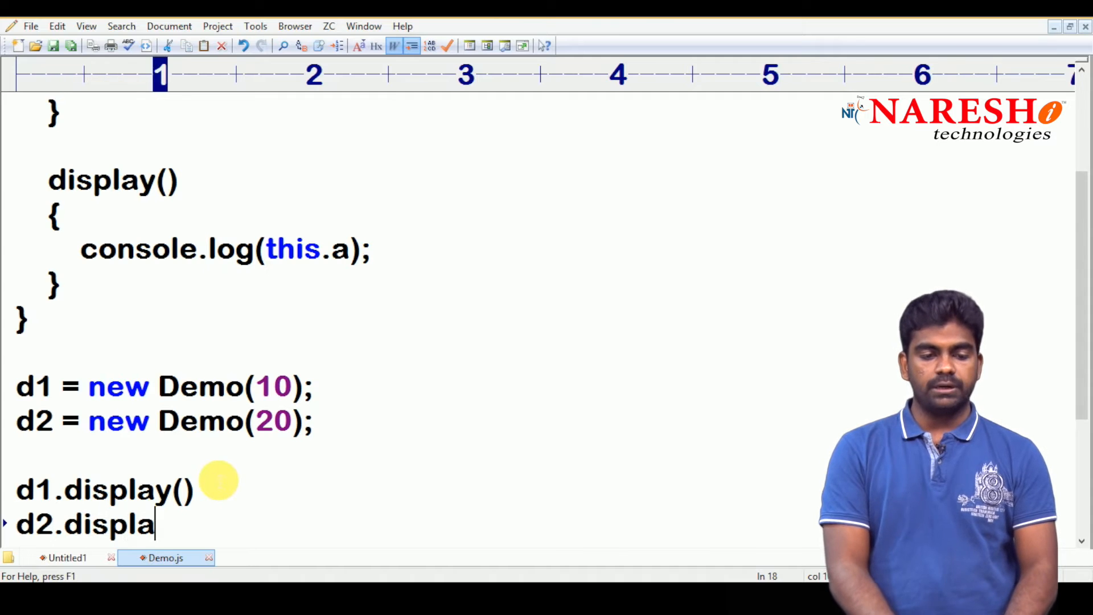
Finish d2.display() and switch to the command prompt
{"action": "type", "text": "y()"}
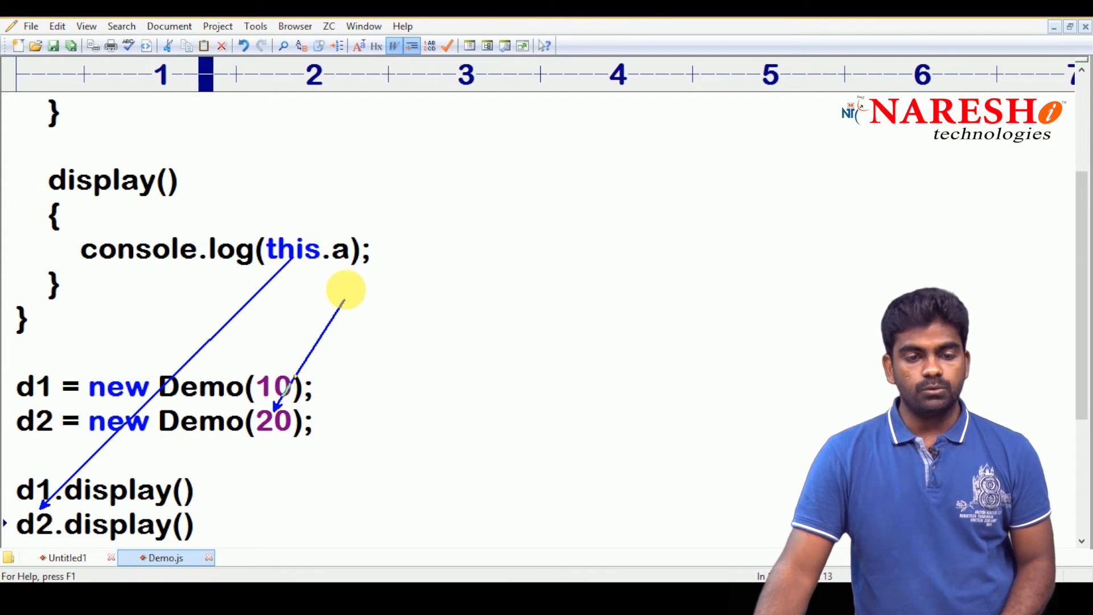
{"action": "mouse_move", "coordinate": [292, 275]}
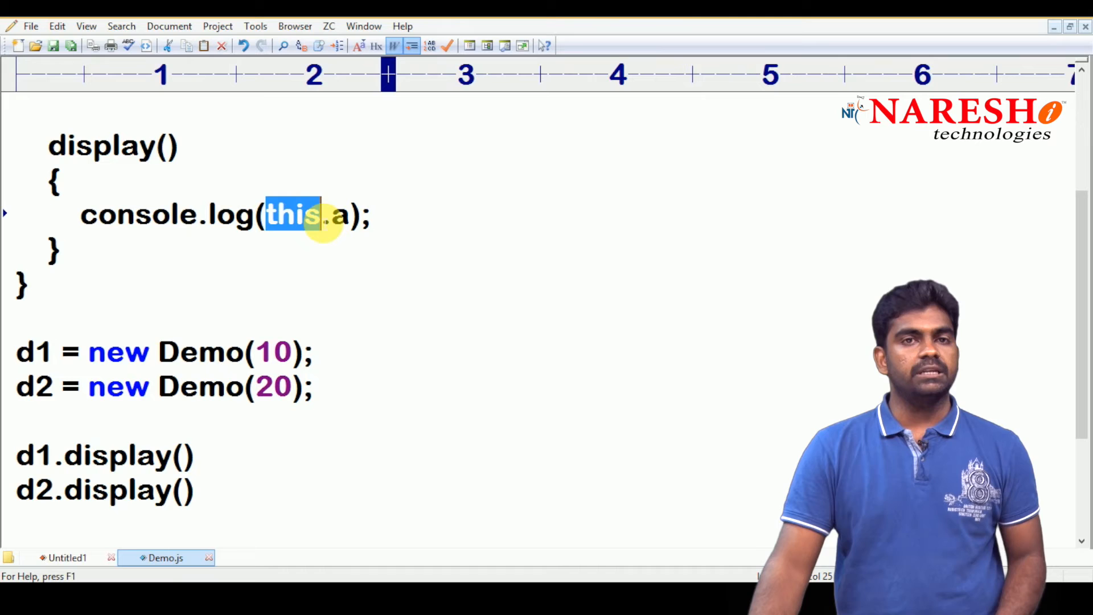
{"action": "left_click", "coordinate": [321, 214]}
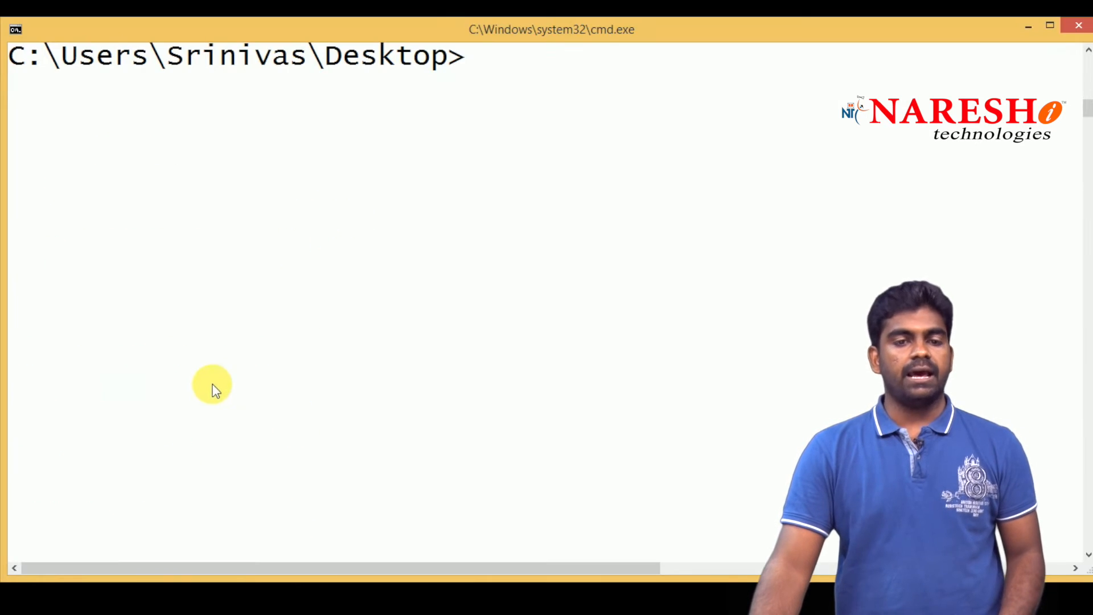
Run node Demo.js from the Desktop prompt
{"action": "type", "text": "node Demo.js"}
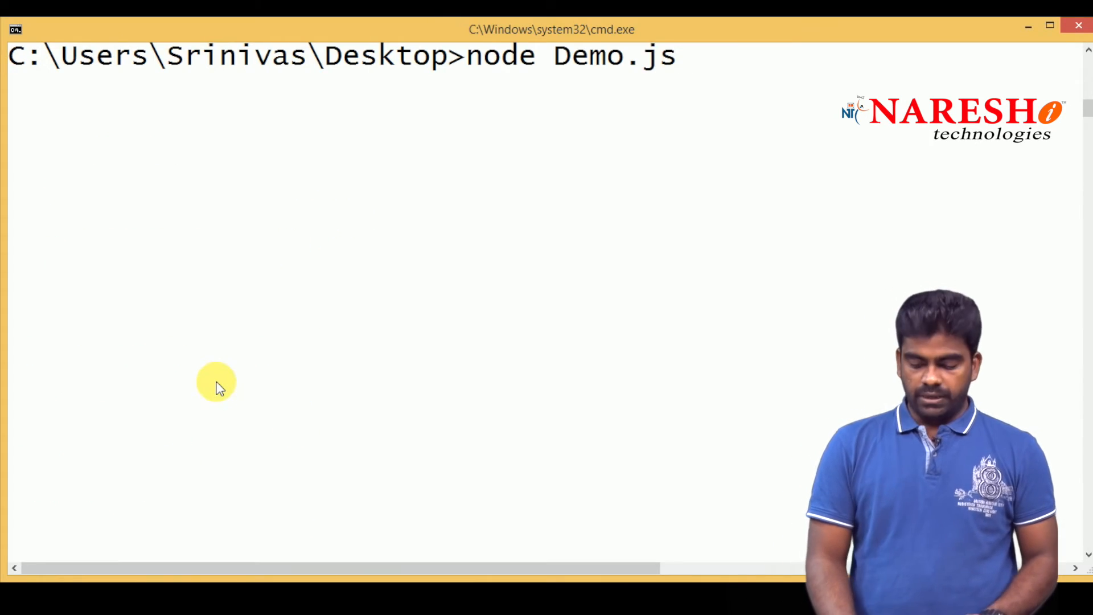
{"action": "key", "text": "enter"}
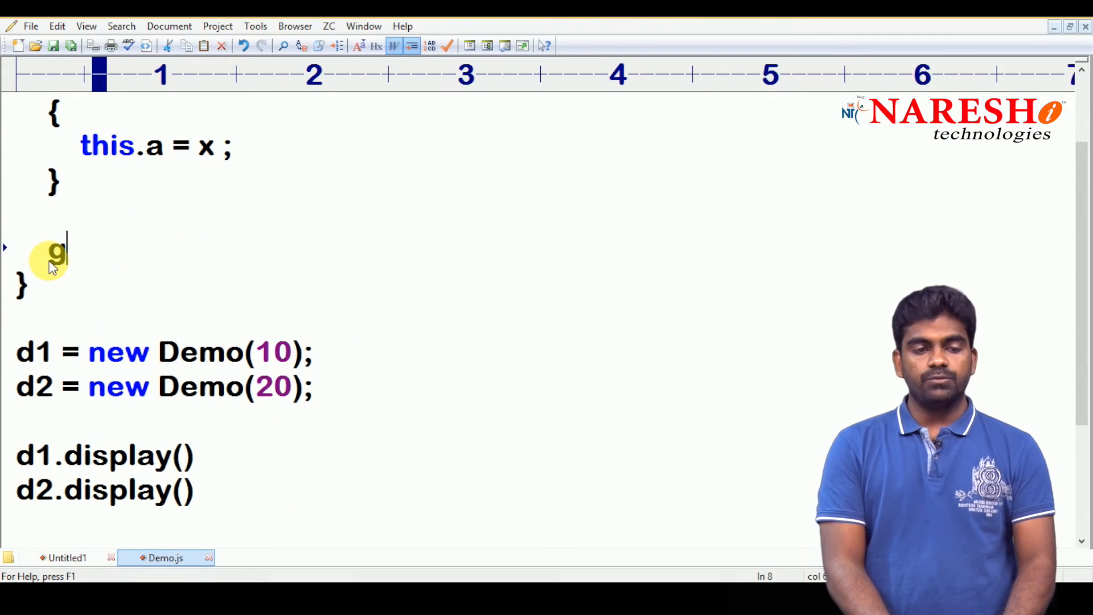
Write getA() { return this.a } in place of display() and select d1's display call
{"action": "type", "text": "etA"}
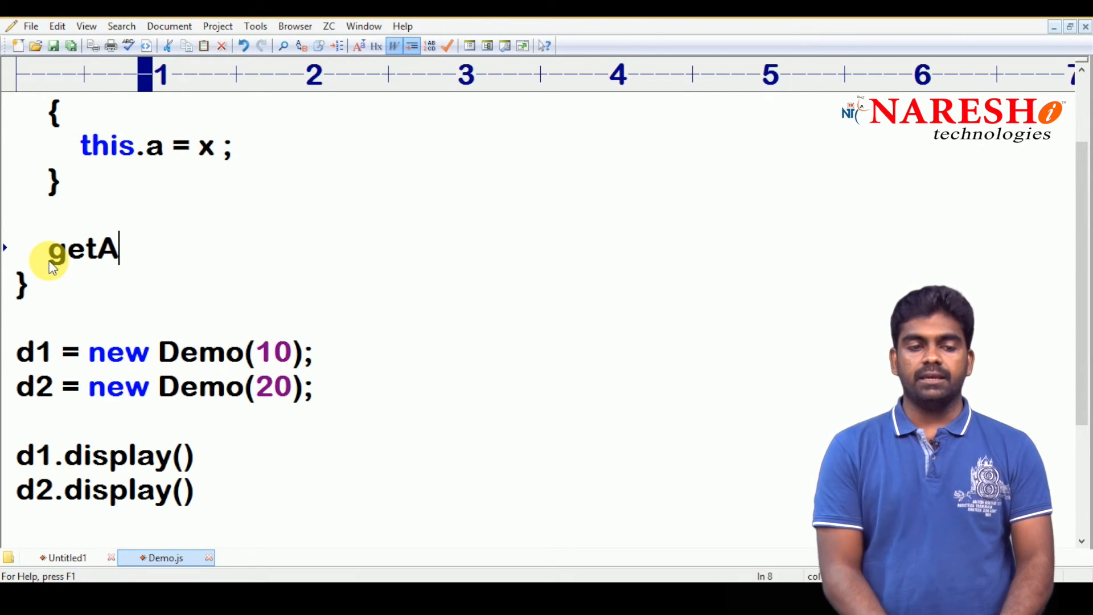
{"action": "type", "text": "()"}
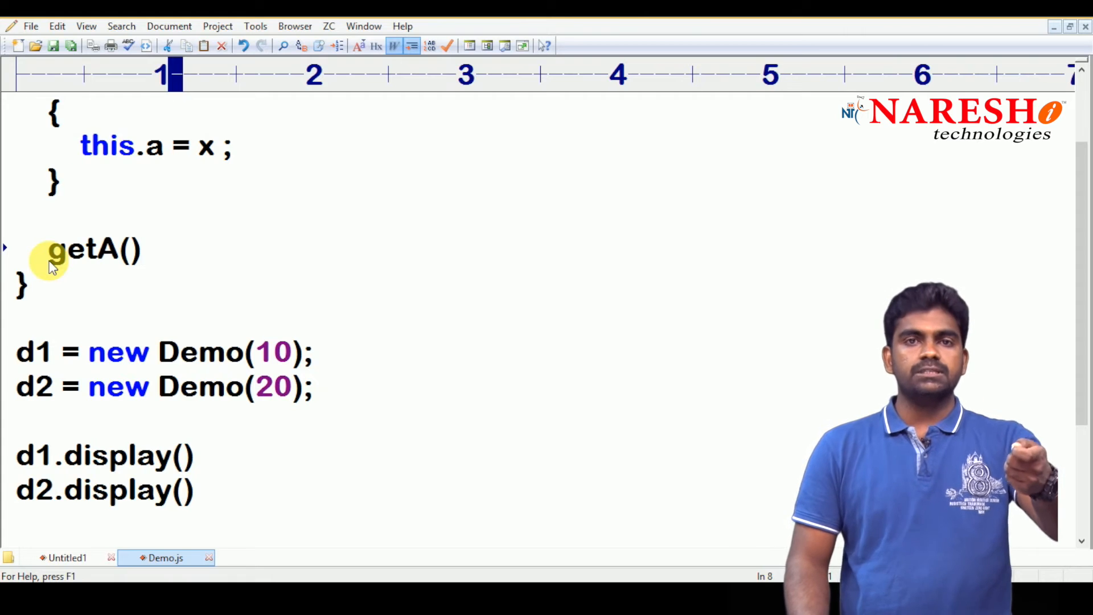
{"action": "type", "text": "{"}
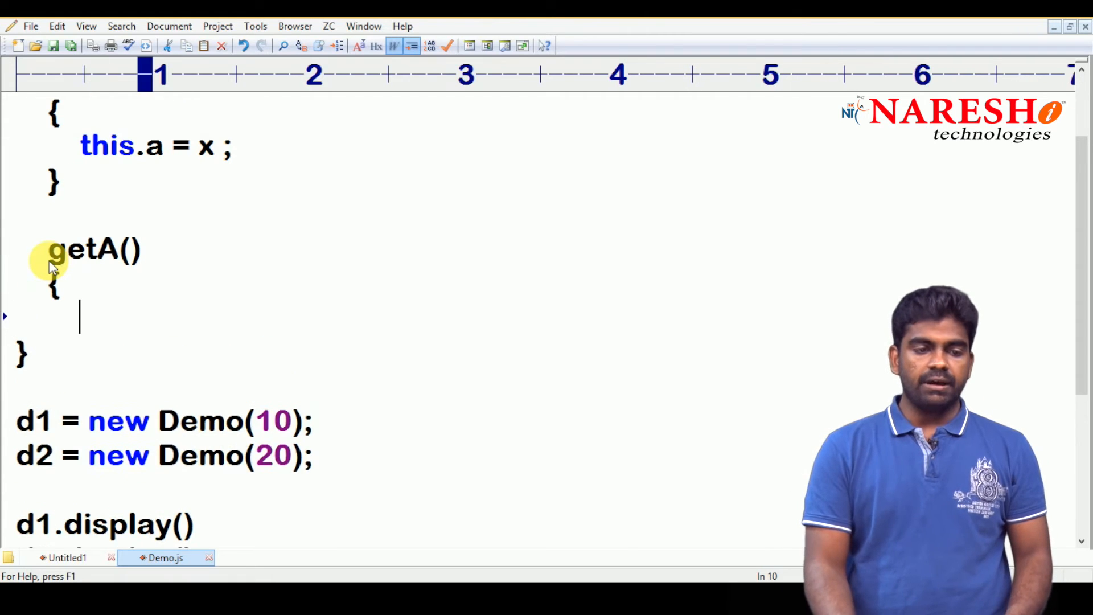
{"action": "type", "text": "return"}
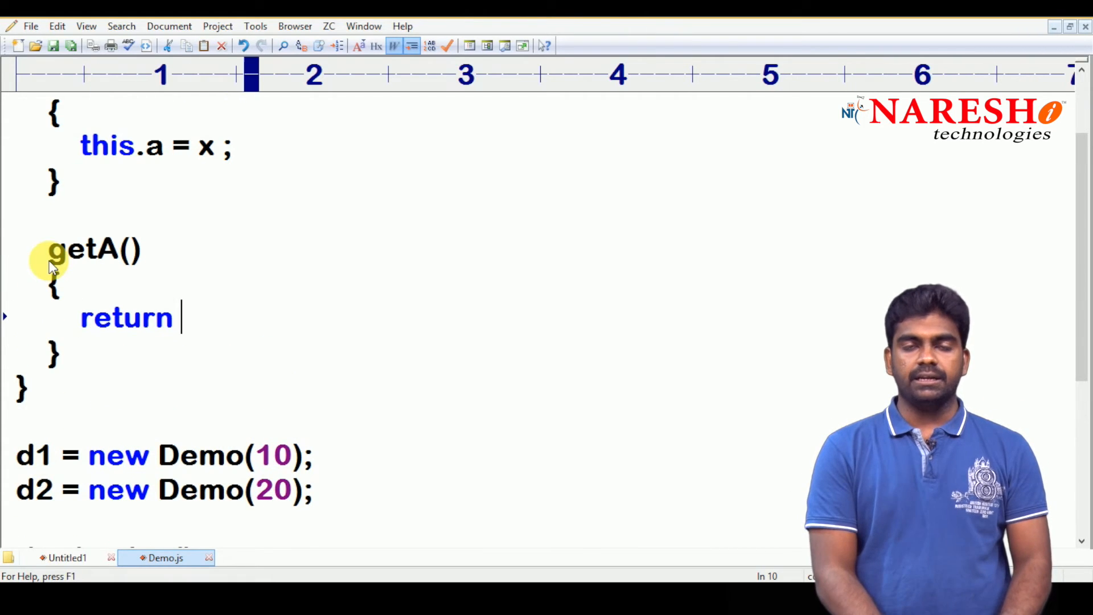
{"action": "type", "text": "this.a ;"}
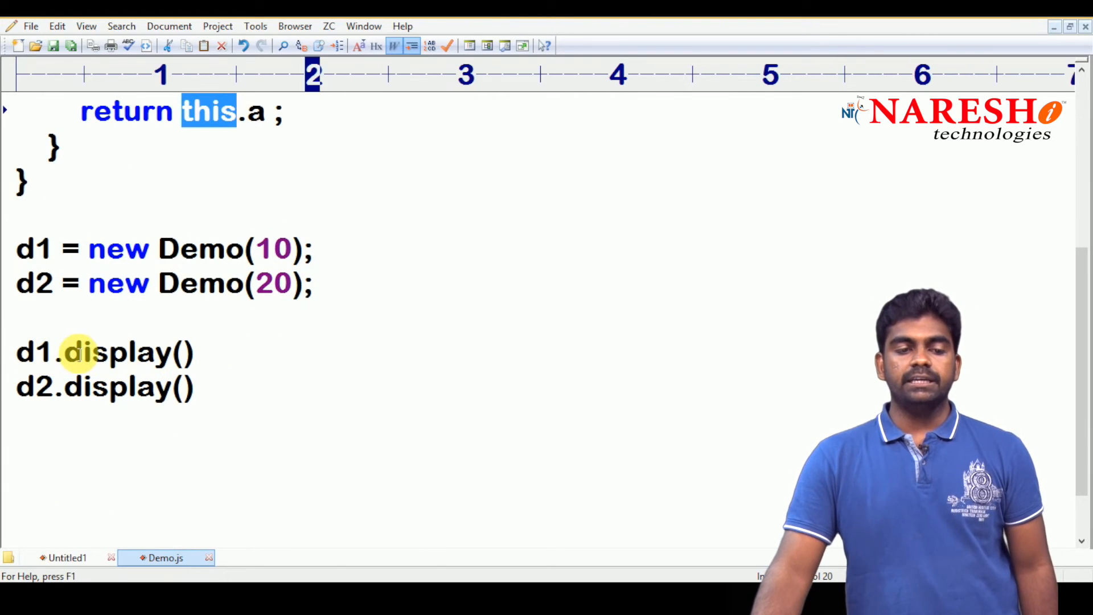
{"action": "double_click", "coordinate": [129, 350]}
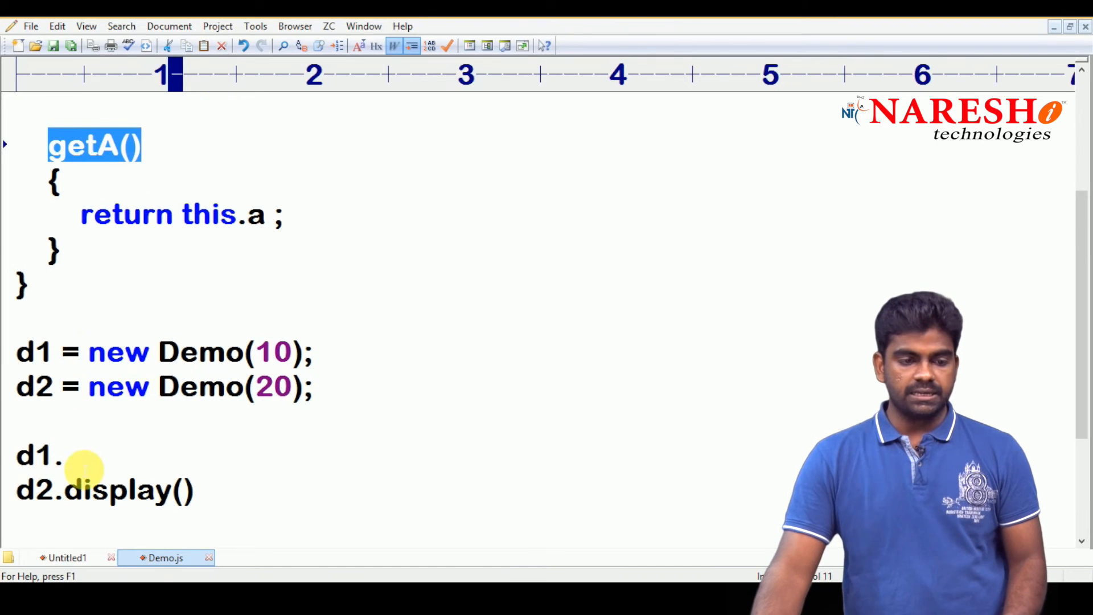
Replace both calls so d1 and d2 call getA() instead of display()
{"action": "type", "text": "getA();"}
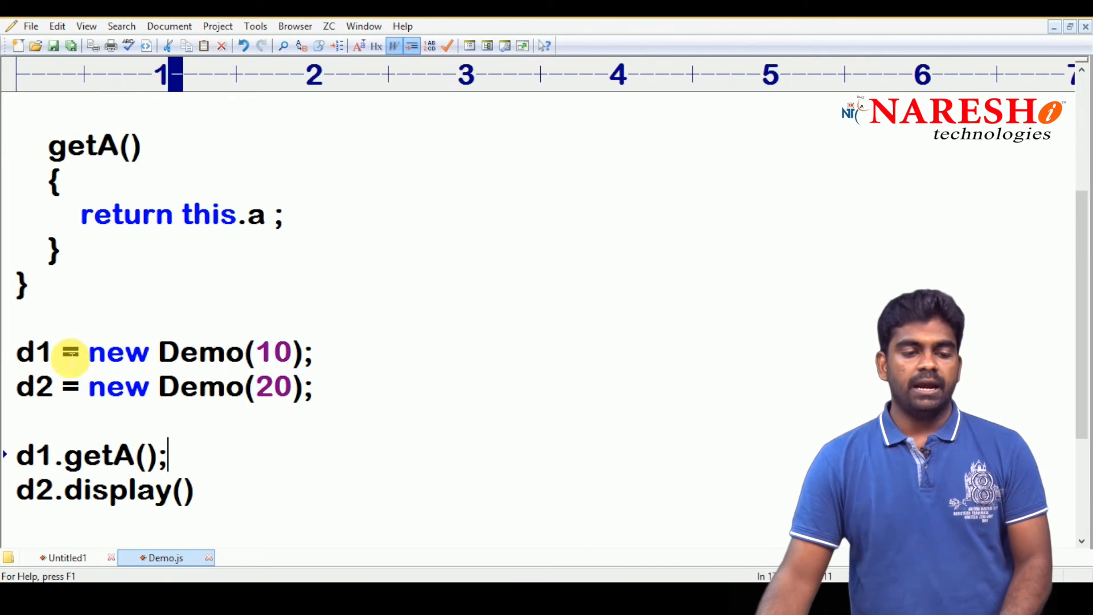
{"action": "double_click", "coordinate": [129, 490]}
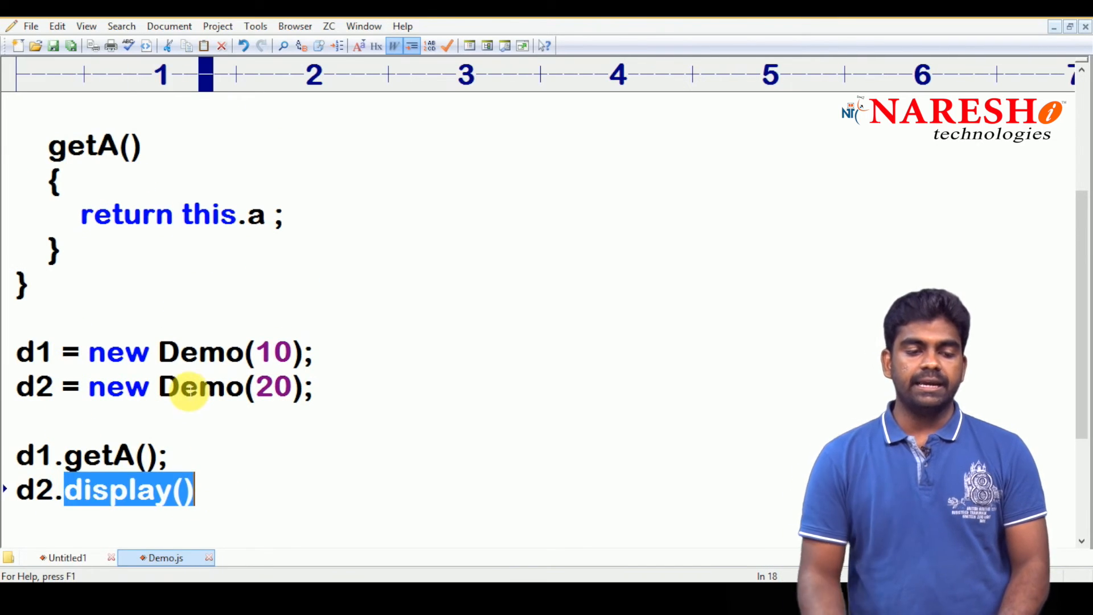
{"action": "type", "text": "getA"}
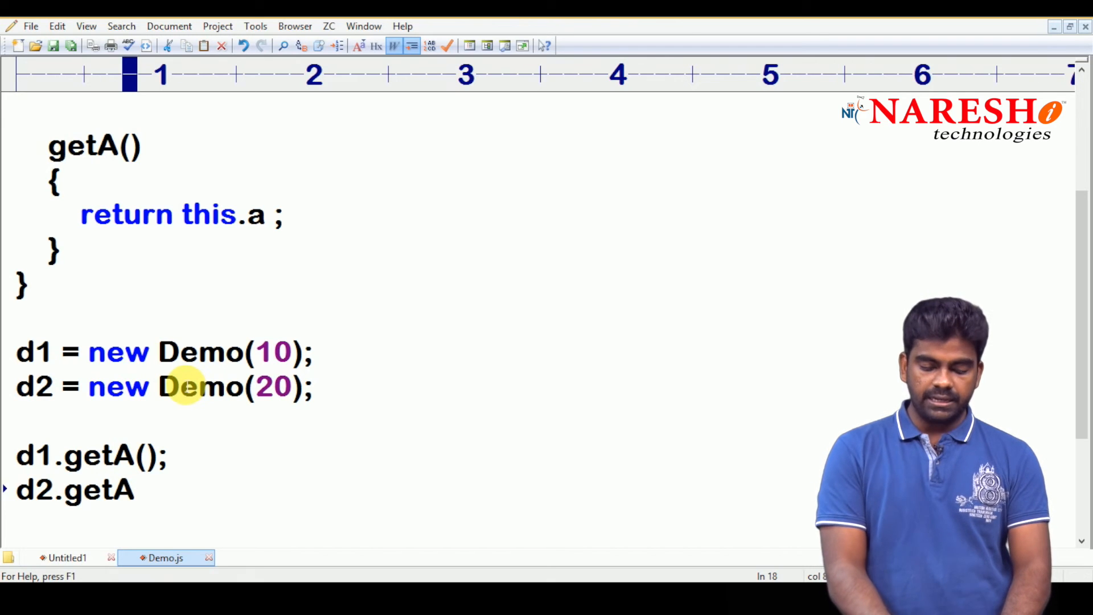
{"action": "type", "text": "();"}
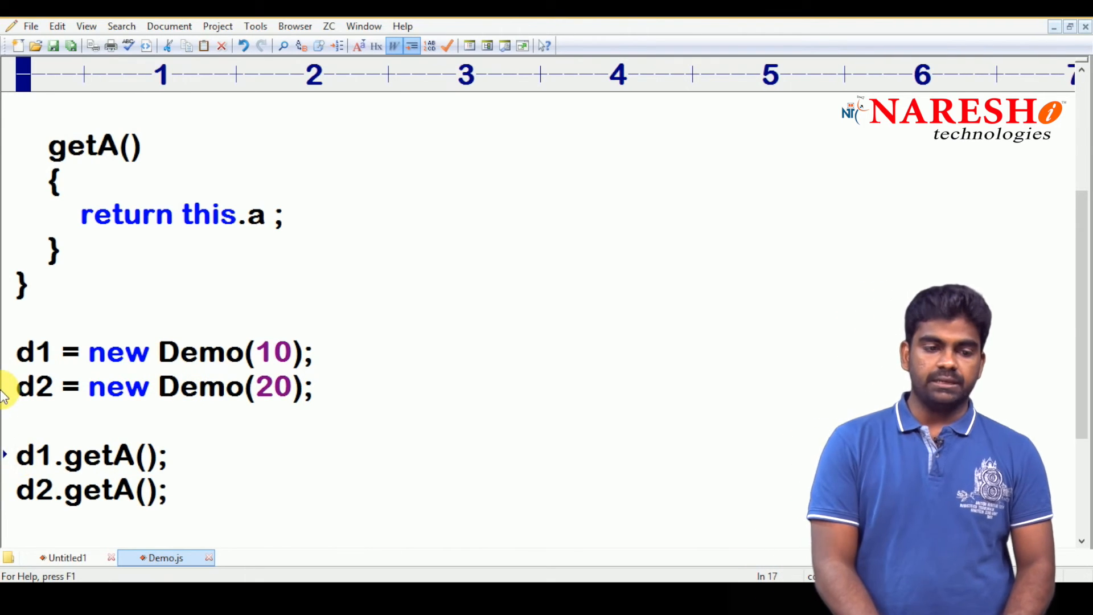
Wrap d1.getA() in console.log and begin console.log( for d2
{"action": "type", "text": "console.l"}
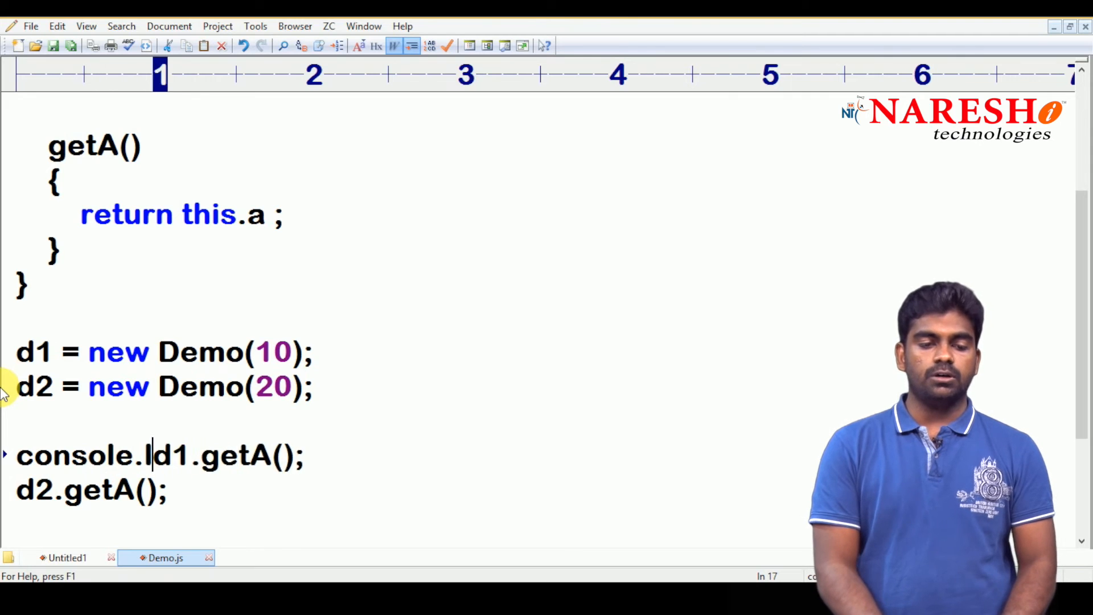
{"action": "type", "text": "og("}
{"action": "left_click", "coordinate": [93, 489]}
{"action": "type", "text": "console."}
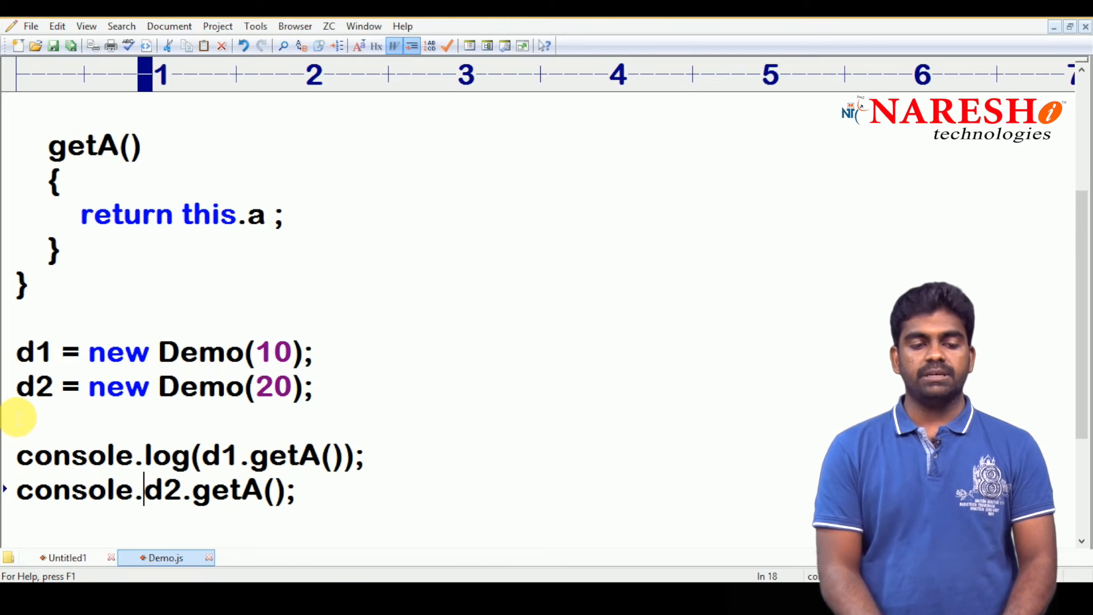
{"action": "type", "text": "log"}
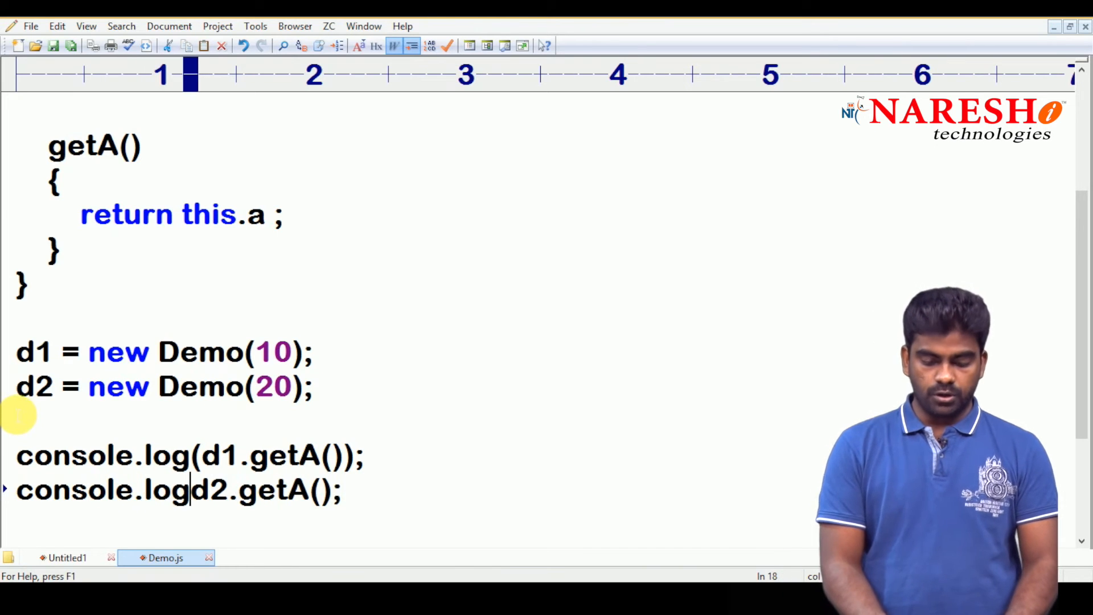
{"action": "type", "text": "("}
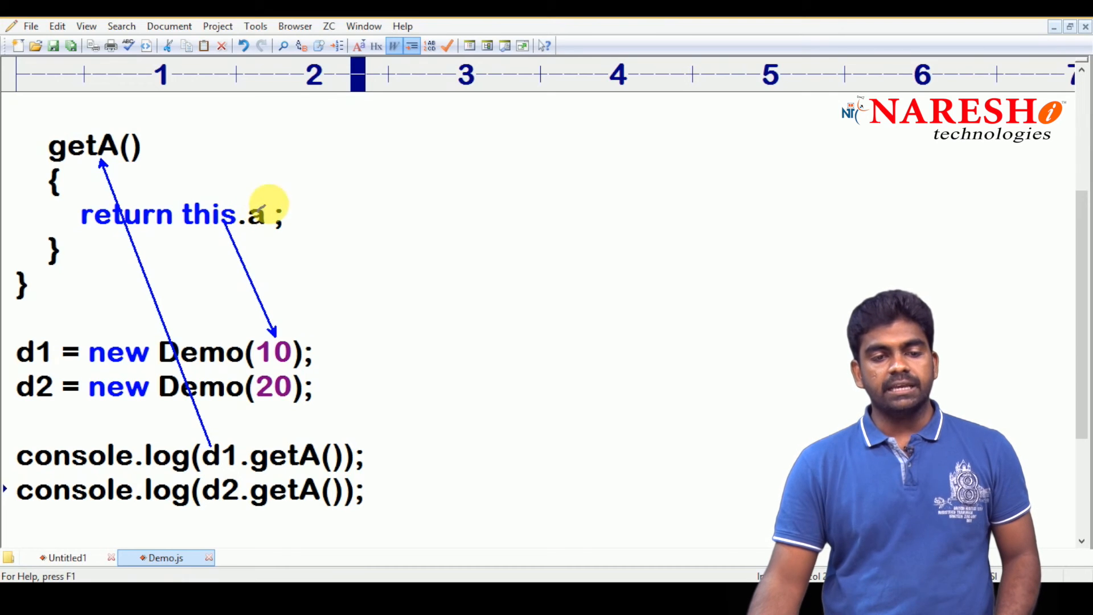
Draw an arrow linking the getA() calls to return this.a and the stored values
{"action": "left_click_drag", "start_coordinate": [279, 210], "coordinate": [306, 404]}
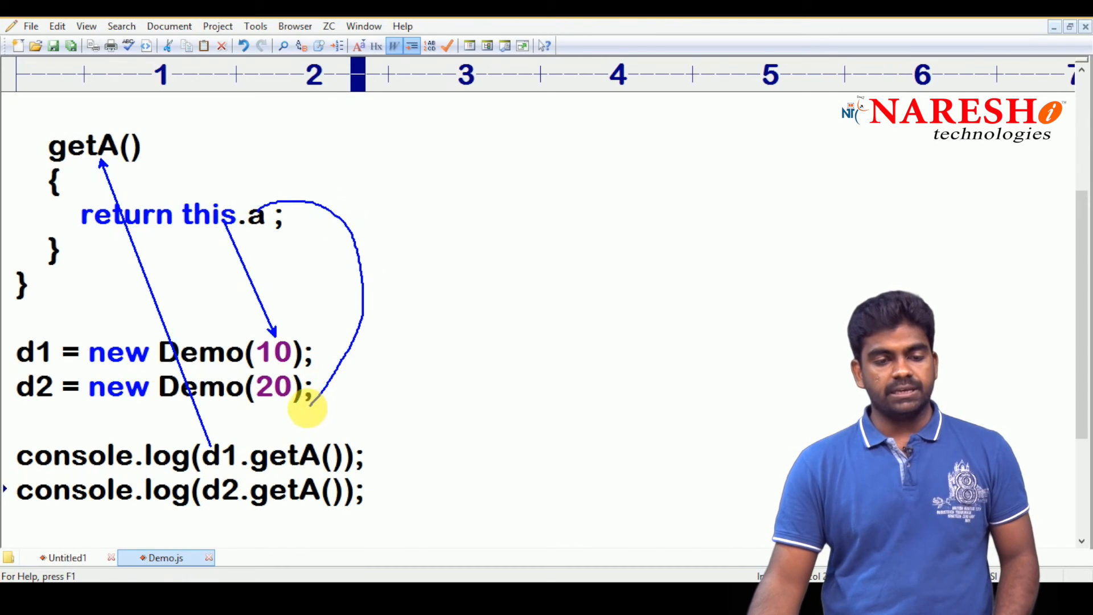